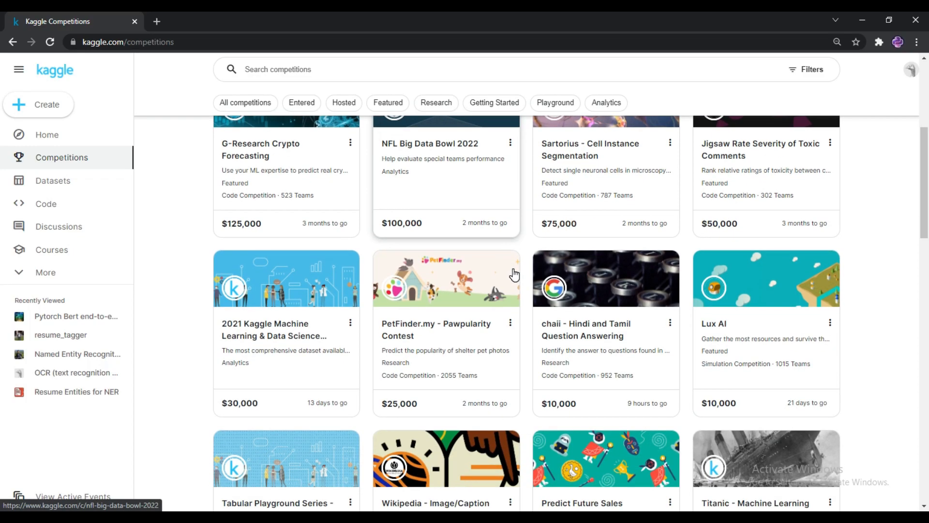
Browse the competitions listing and enter the Sartorius - Cell Instance Segmentation competition
scroll("down", 3)
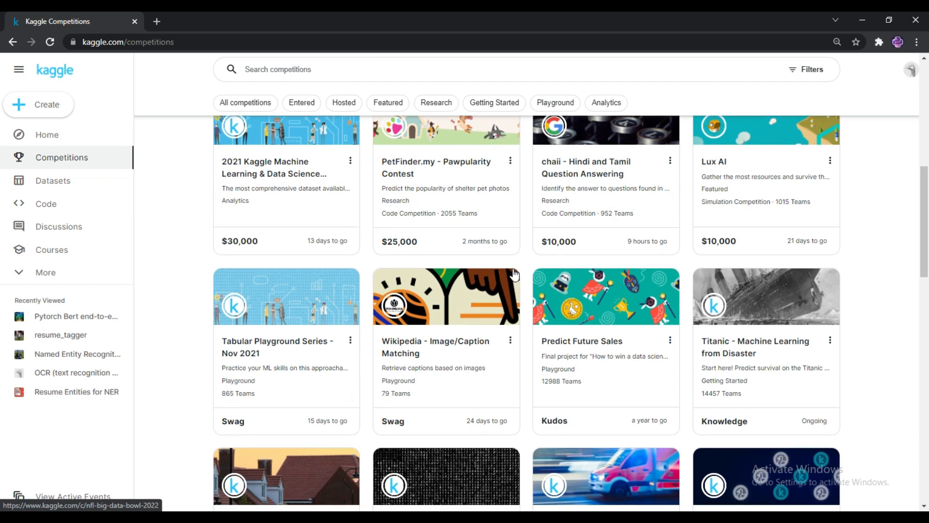
scroll("down", 3)
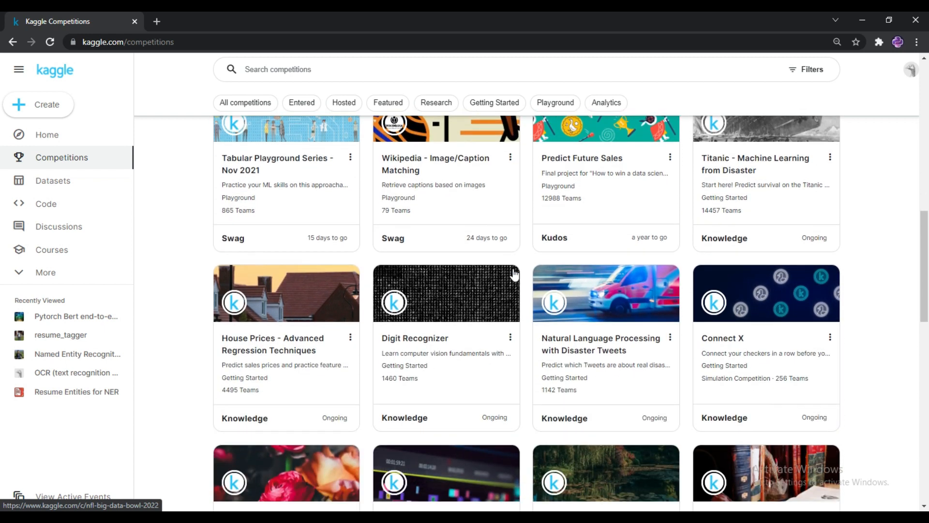
scroll("down", 3)
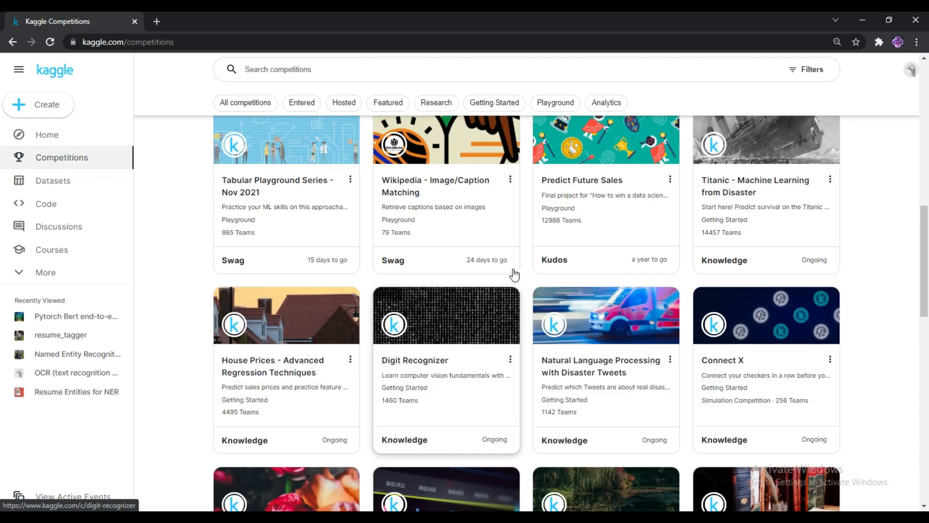
scroll("down", 3)
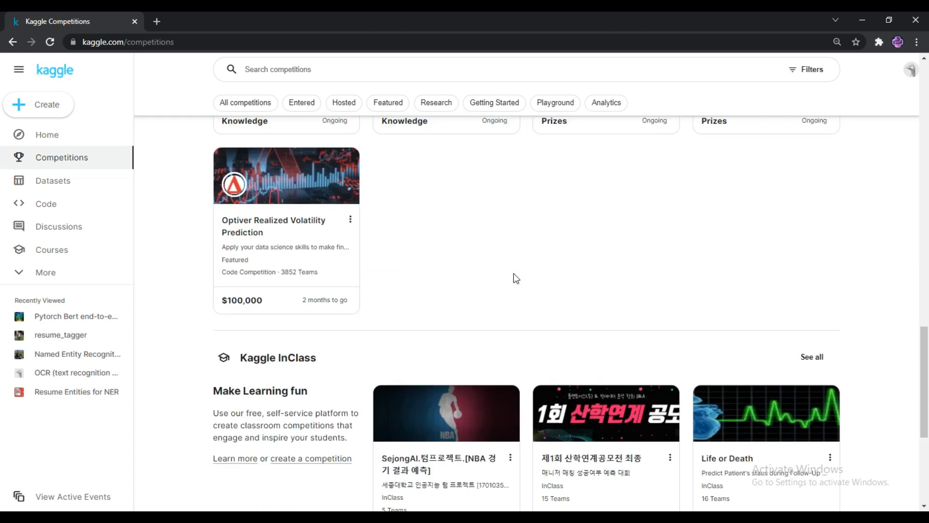
scroll("up", 3)
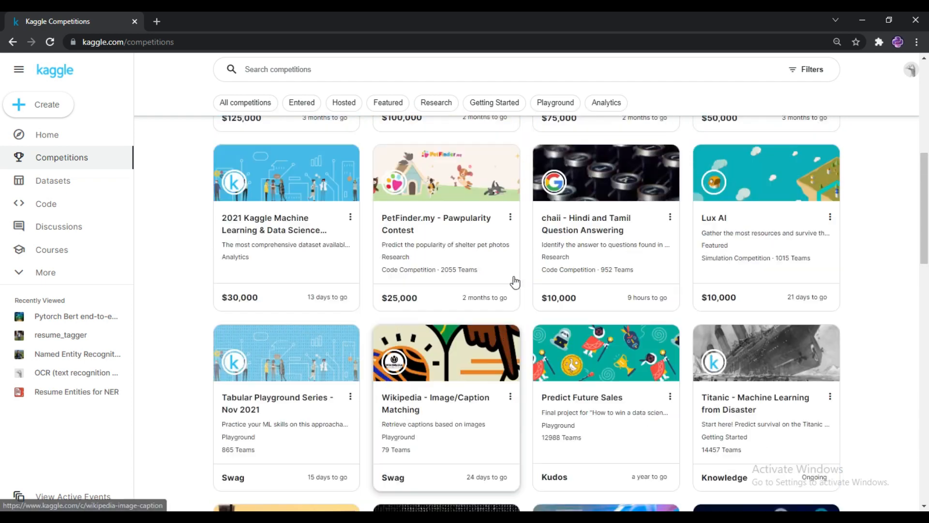
scroll("up", 3)
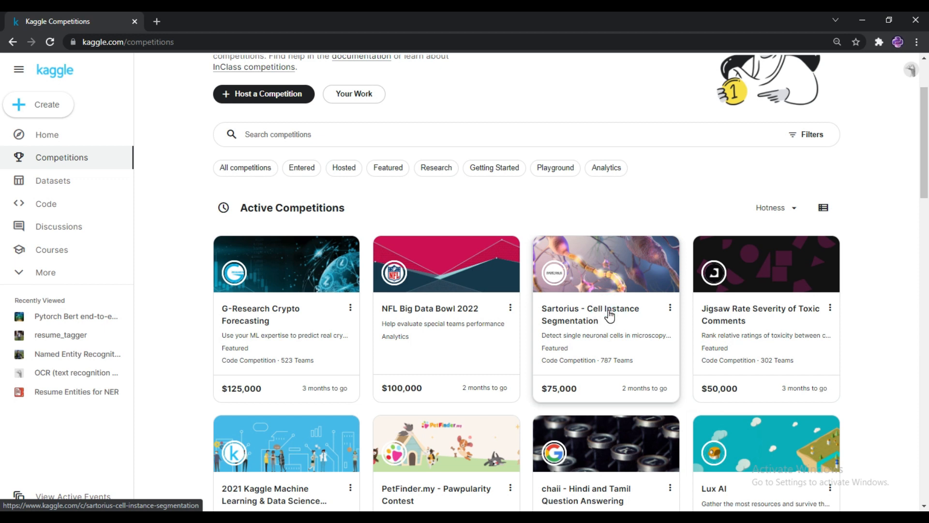
left_click(605, 314)
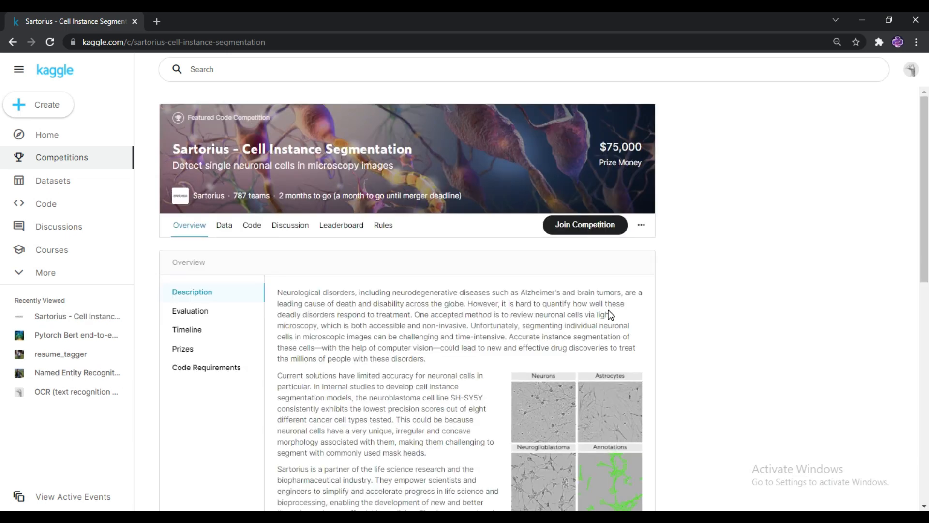
Read through the Overview description, timeline, stats and tags, returning to the top
scroll("down", 3)
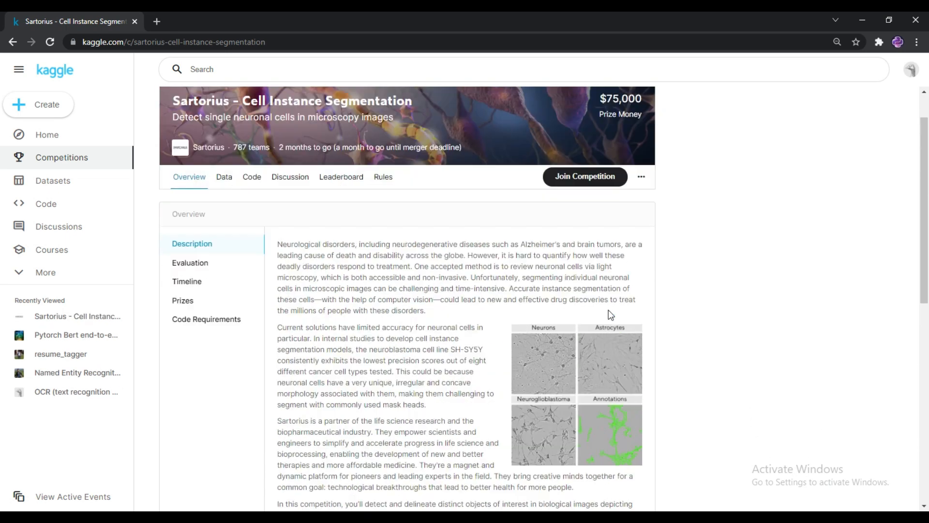
scroll("down", 3)
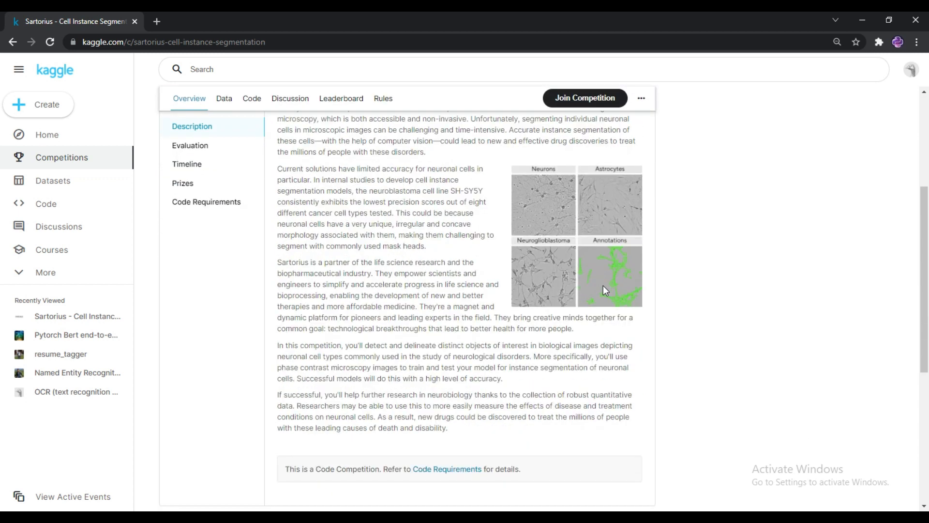
scroll("down", 3)
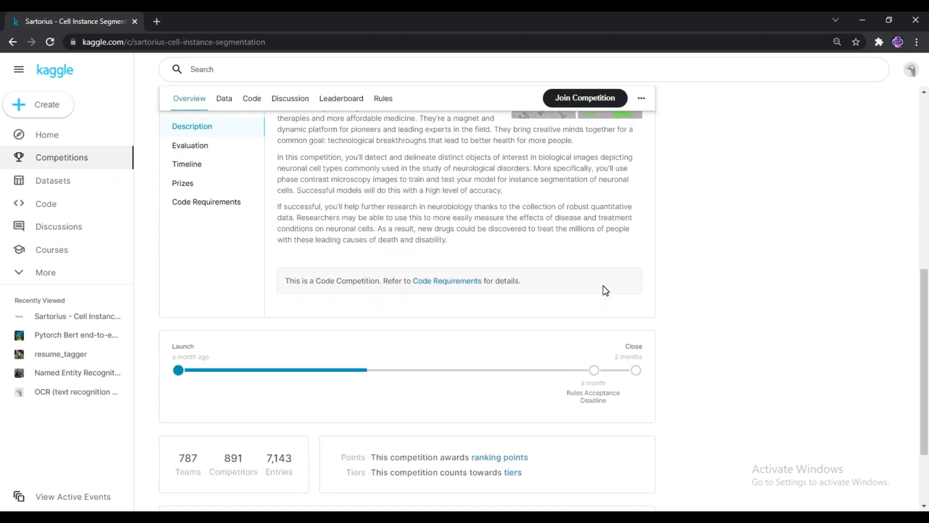
scroll("down", 3)
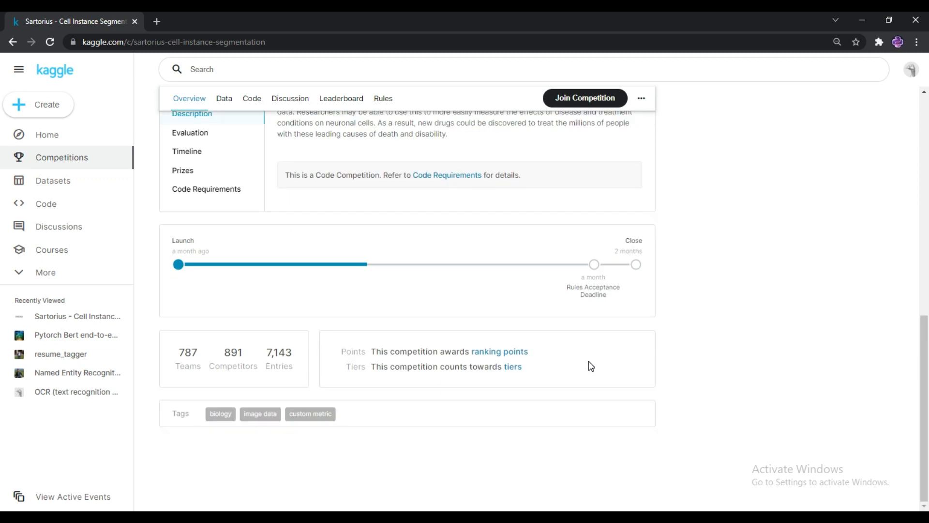
scroll("up", 3)
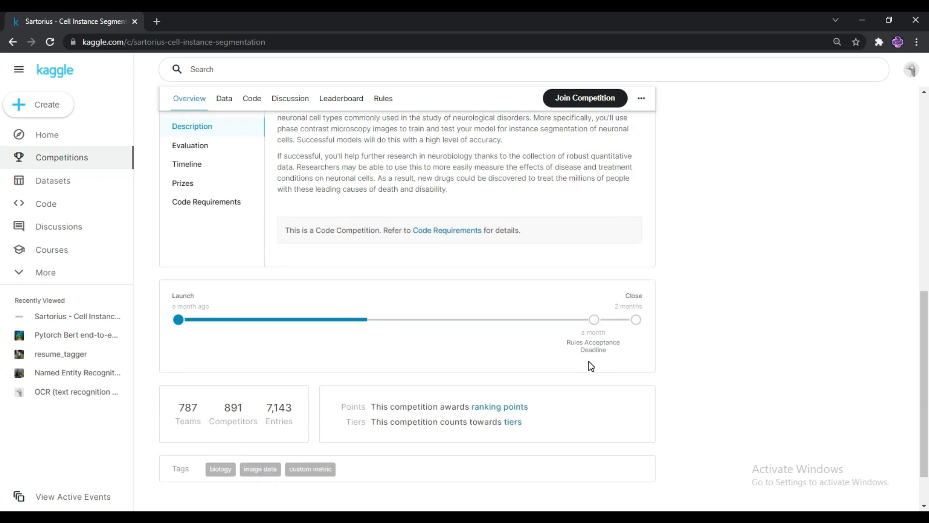
scroll("down", 3)
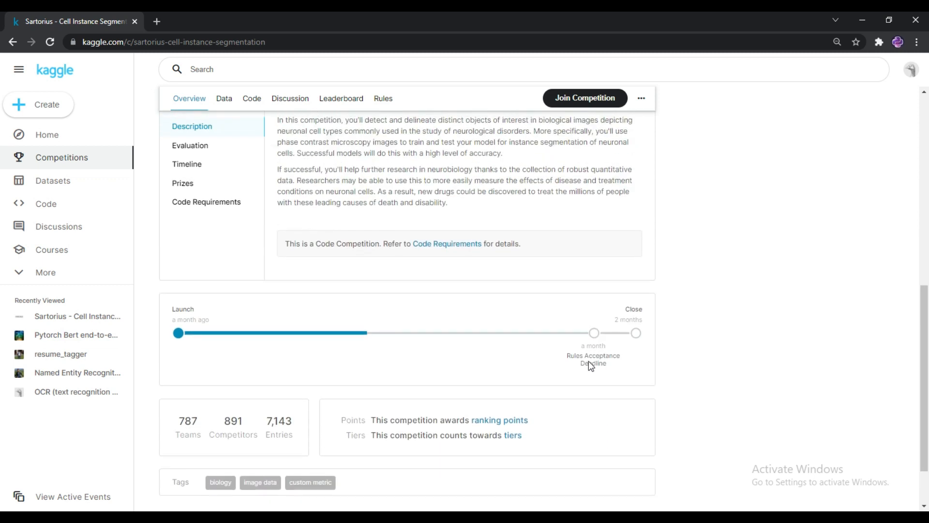
scroll("up", 3)
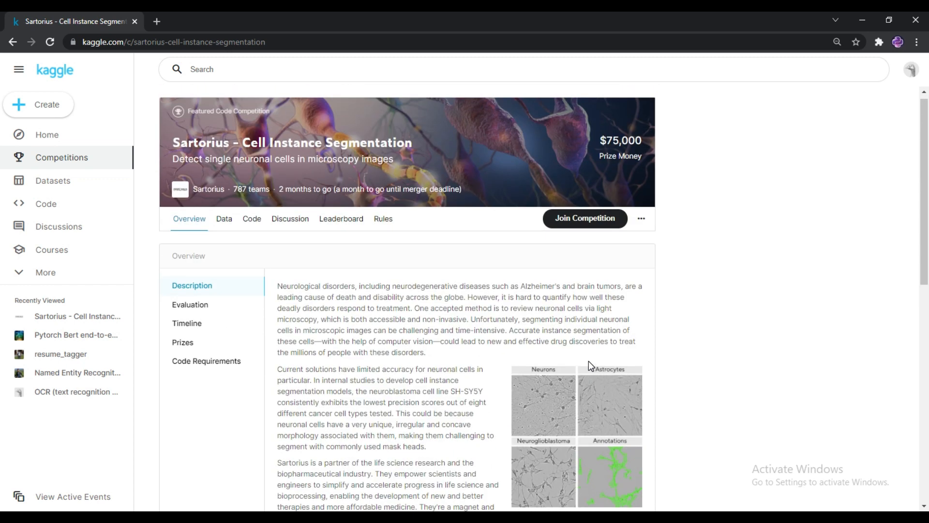
mouse_move(558, 331)
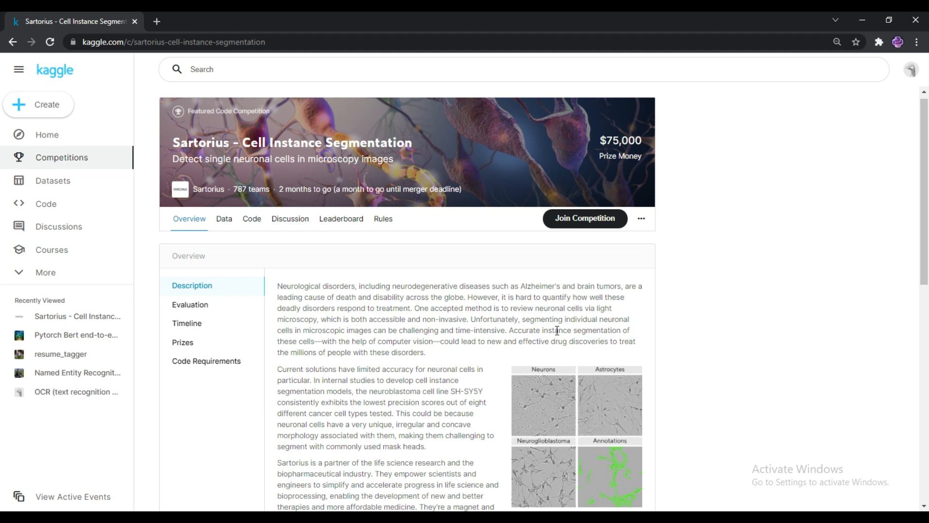
scroll("down", 3)
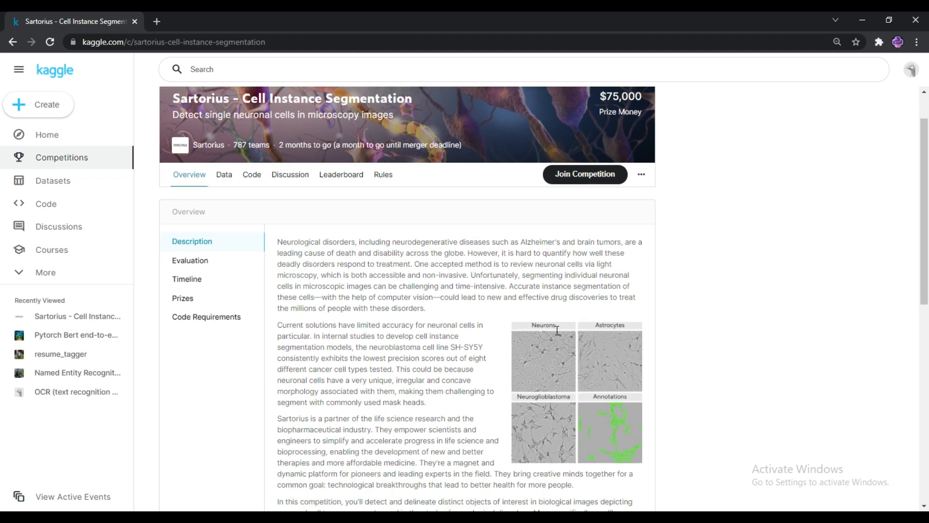